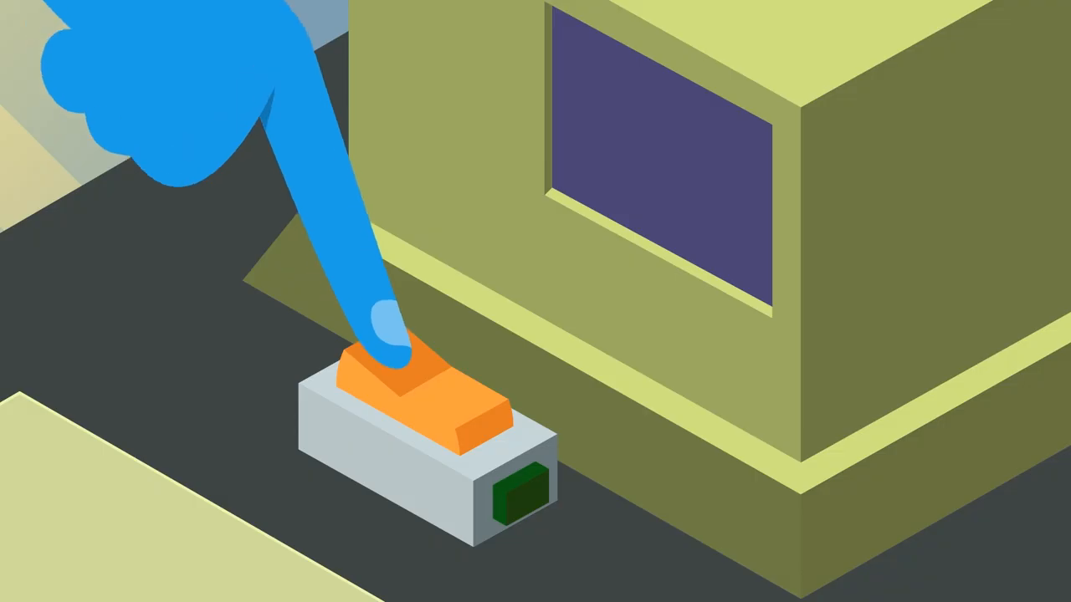
{"action": "left_click", "coordinate": [410, 376]}
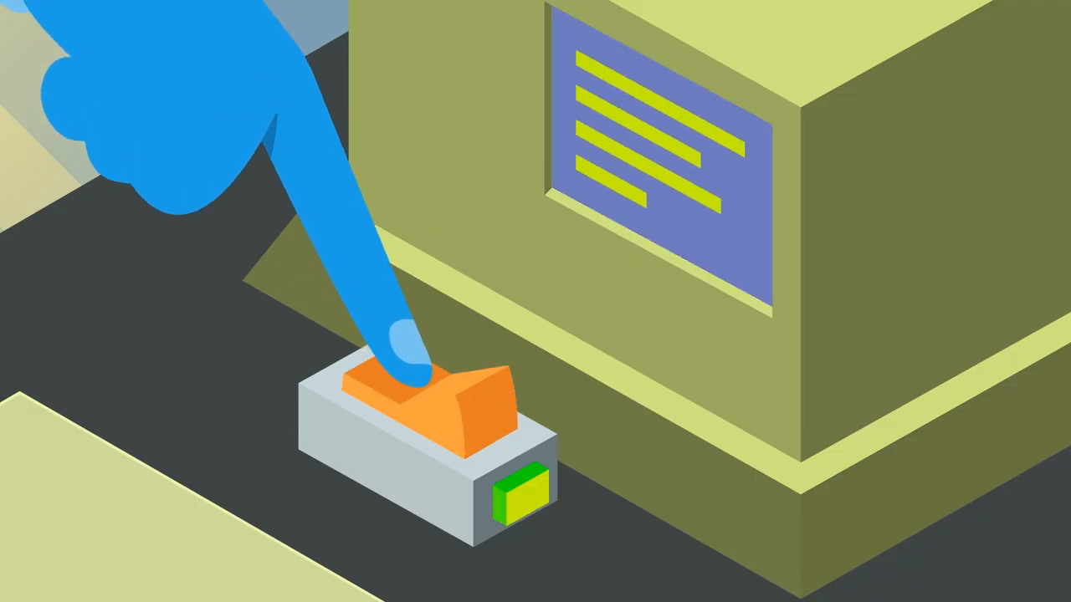